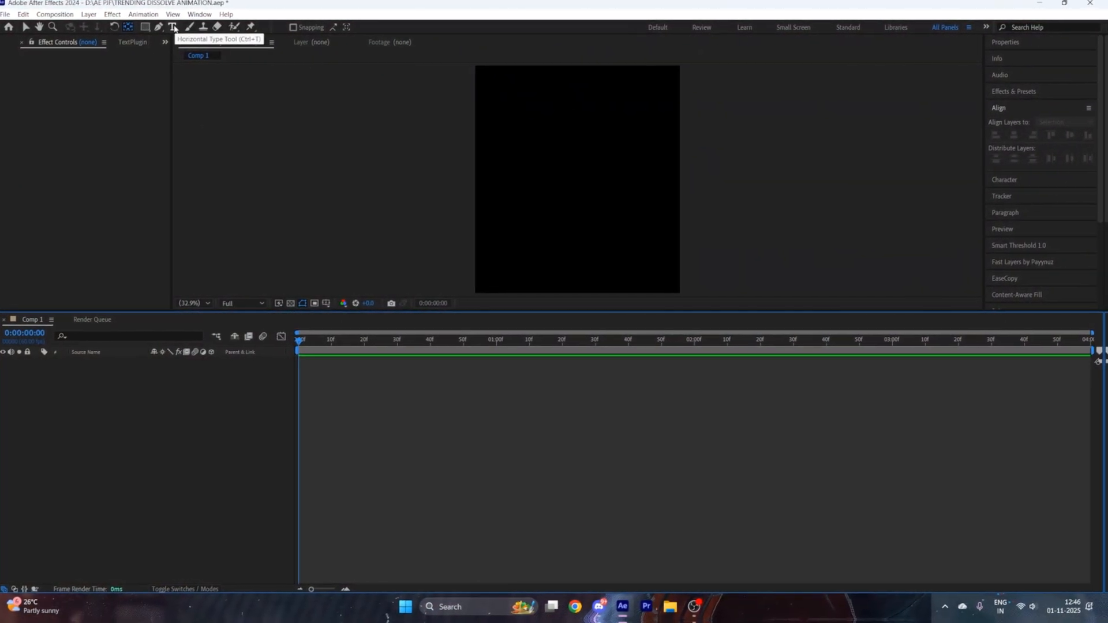
- Create a text layer in the composition reading 'TEXT DISSOLVE'
{"action": "left_click", "coordinate": [556, 172]}
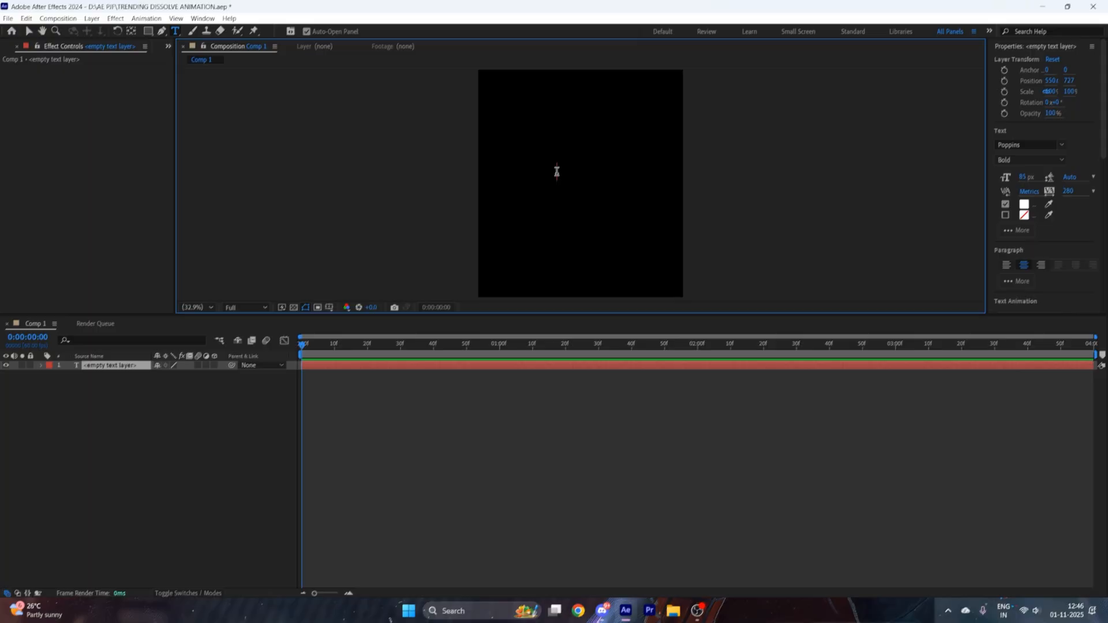
{"action": "type", "text": "TEXT DISSOLVE"}
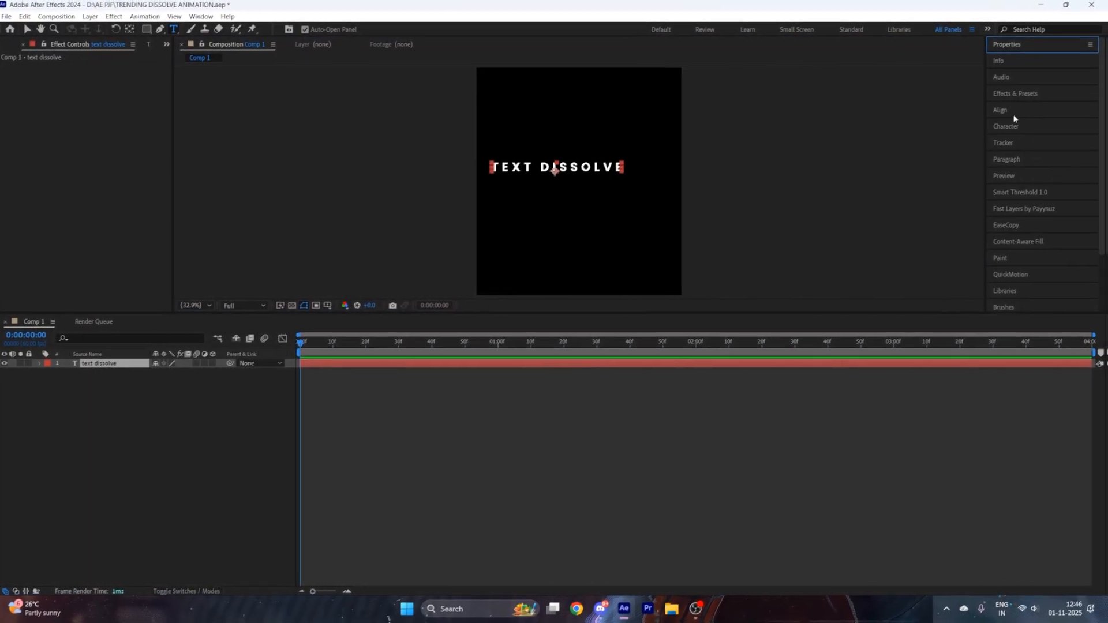
- Bring up the Align panel to center the TEXT DISSOLVE layer on the composition
{"action": "left_click", "coordinate": [1001, 111]}
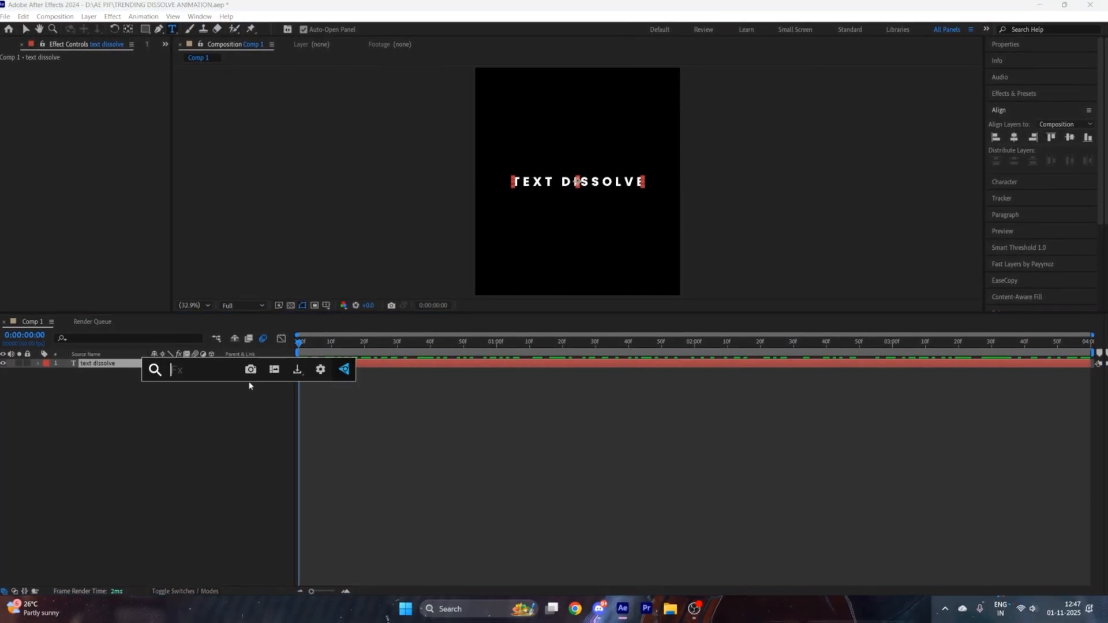
- Apply S_DissolveSpeckle via search 's_diss' and keyframe Dissolve Percent down so the text reappears
{"action": "type", "text": "s_diss"}
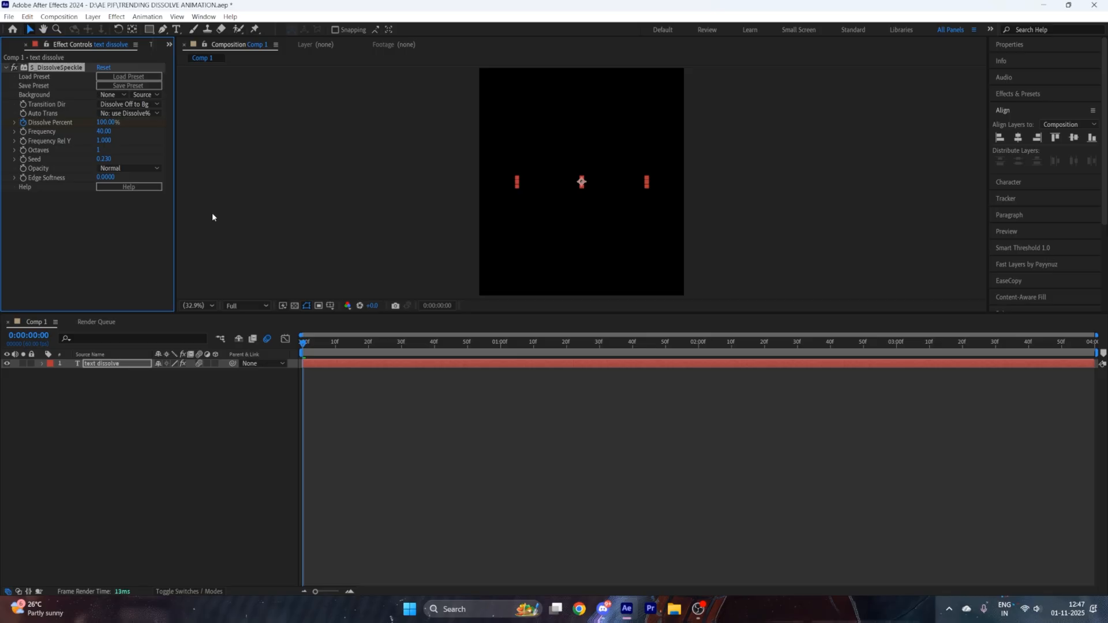
{"action": "left_click", "coordinate": [458, 342]}
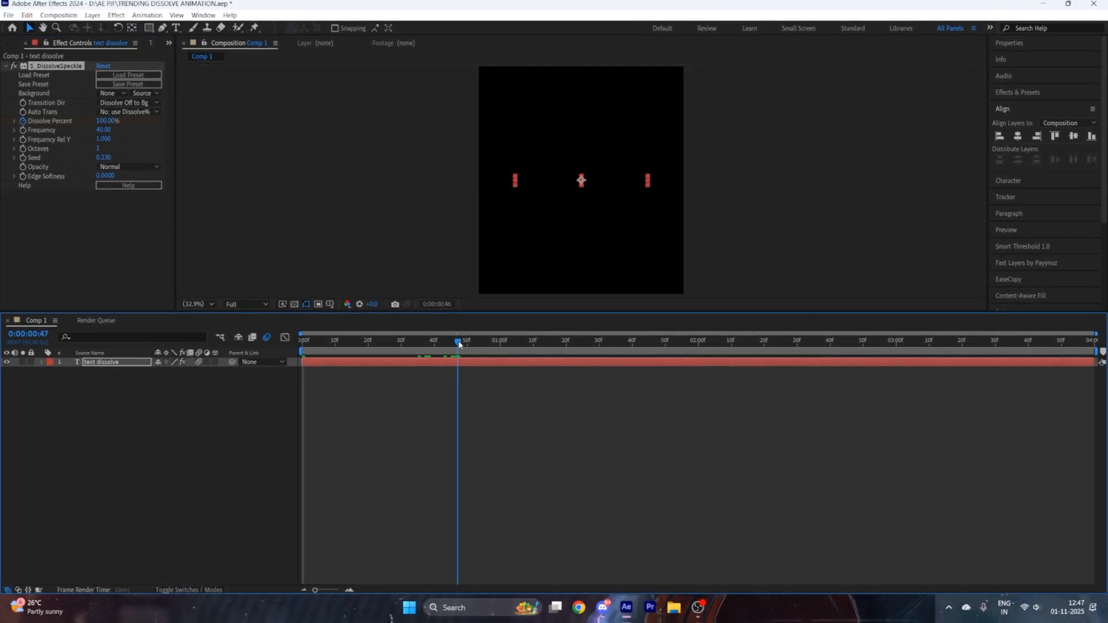
{"action": "left_click_drag", "start_coordinate": [458, 344], "coordinate": [470, 344]}
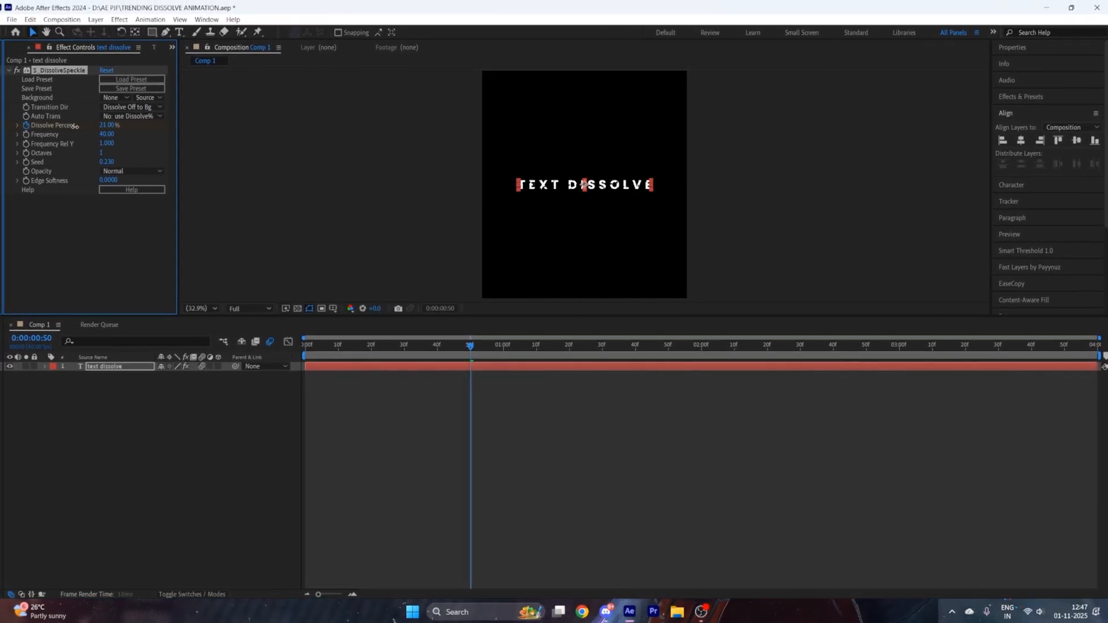